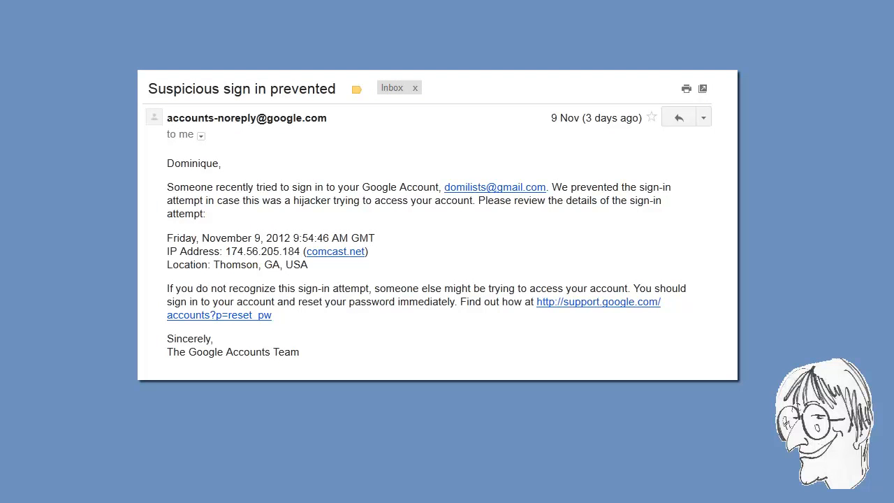
Search Google for 'two step verification' and open the 2-Step Verification Google Help article.
{"action": "left_click_drag", "start_coordinate": [167, 251], "coordinate": [368, 266]}
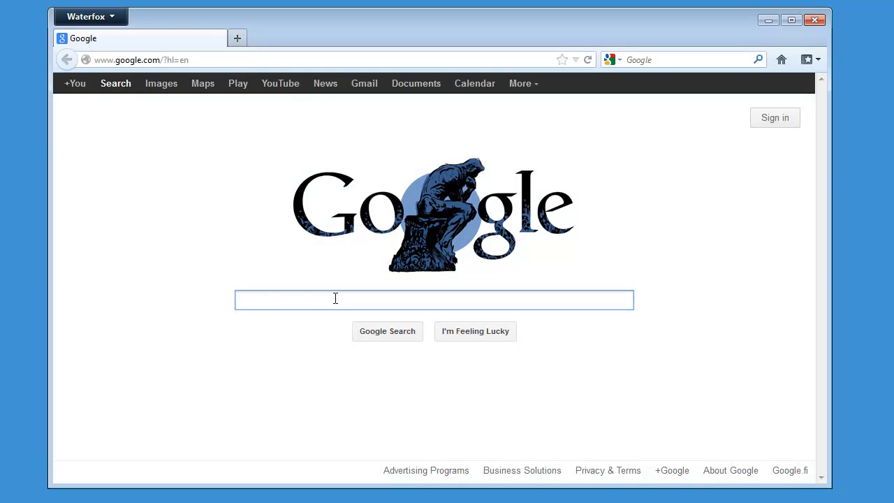
{"action": "type", "text": "tw"}
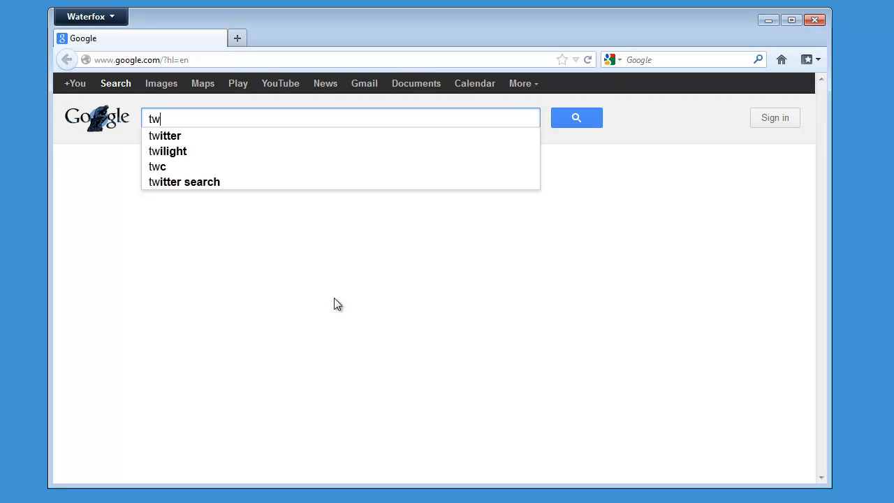
{"action": "type", "text": "two step verification"}
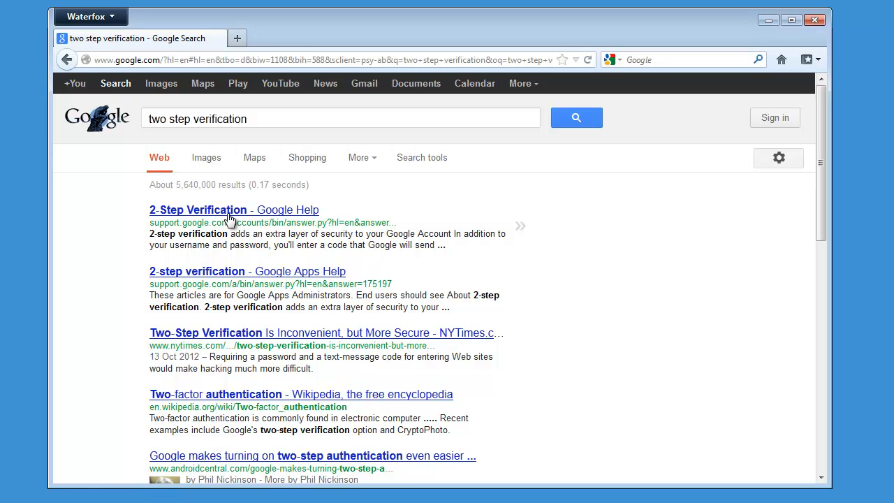
{"action": "left_click", "coordinate": [198, 209]}
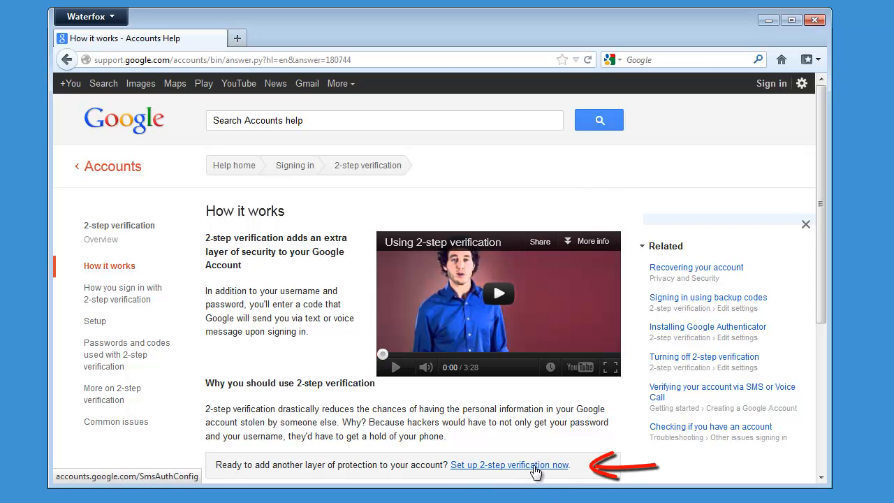
Start 2-step verification setup from the help page and sign in to the Google account.
{"action": "left_click", "coordinate": [509, 464]}
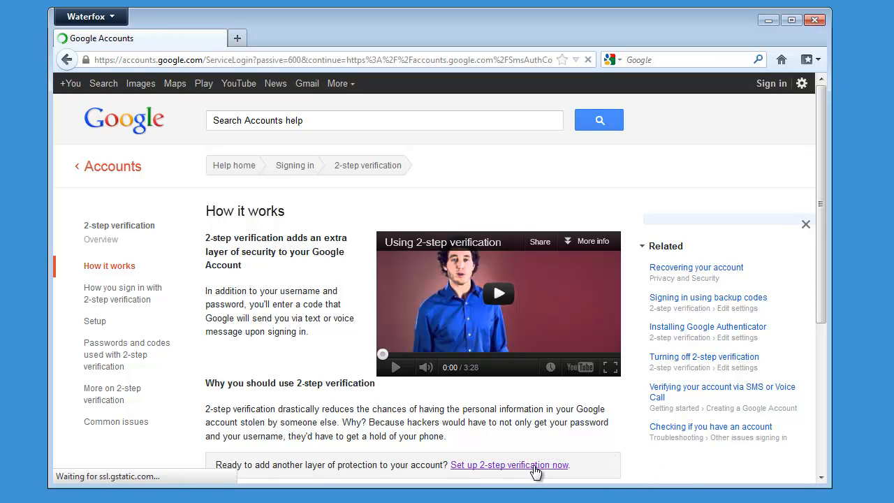
{"action": "left_click", "coordinate": [508, 464]}
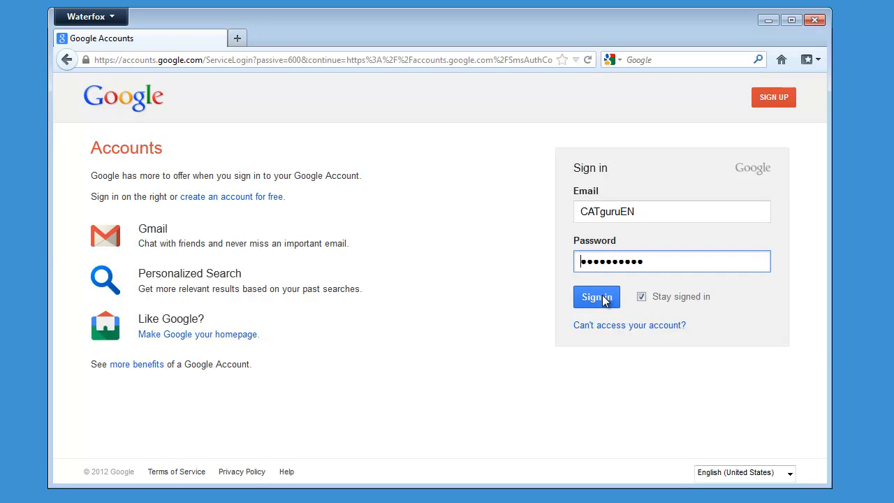
{"action": "left_click", "coordinate": [596, 297]}
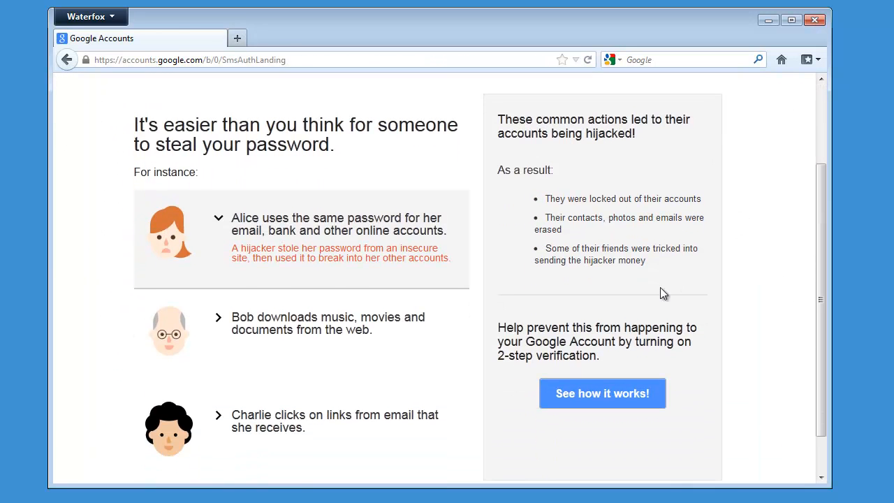
Review how 2-step verification works and begin the setup.
{"action": "left_click", "coordinate": [603, 392]}
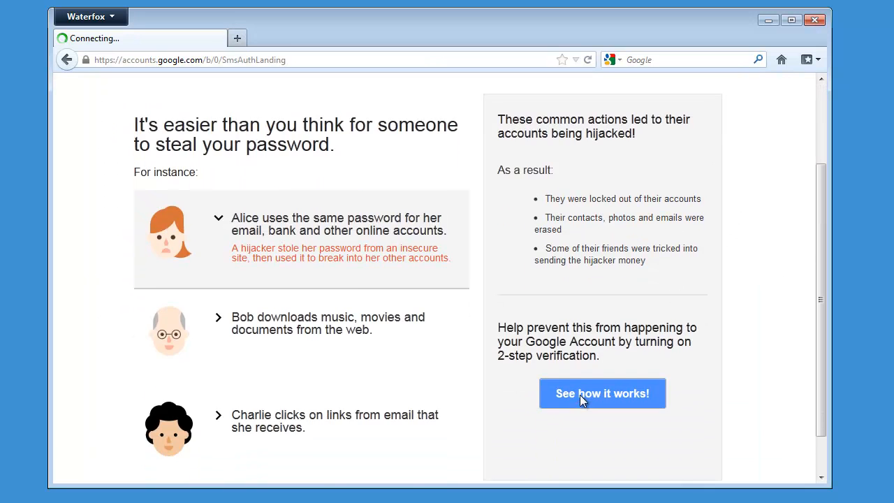
{"action": "left_click", "coordinate": [602, 394]}
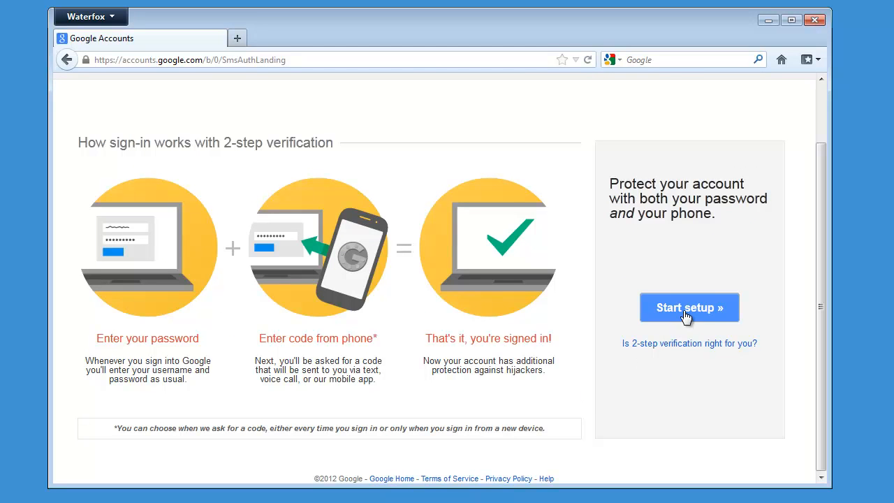
{"action": "left_click", "coordinate": [689, 307]}
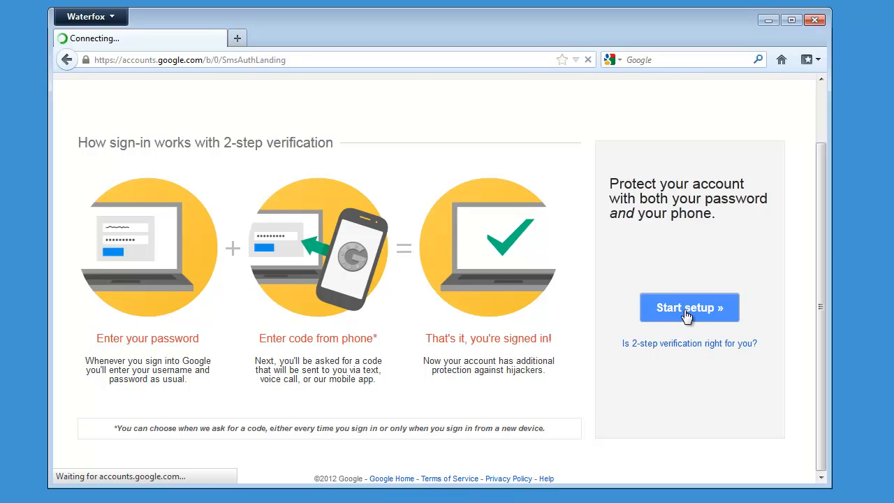
Continue to the 'Set up your phone' step with the phone number filled in and SMS selected.
{"action": "left_click", "coordinate": [689, 307]}
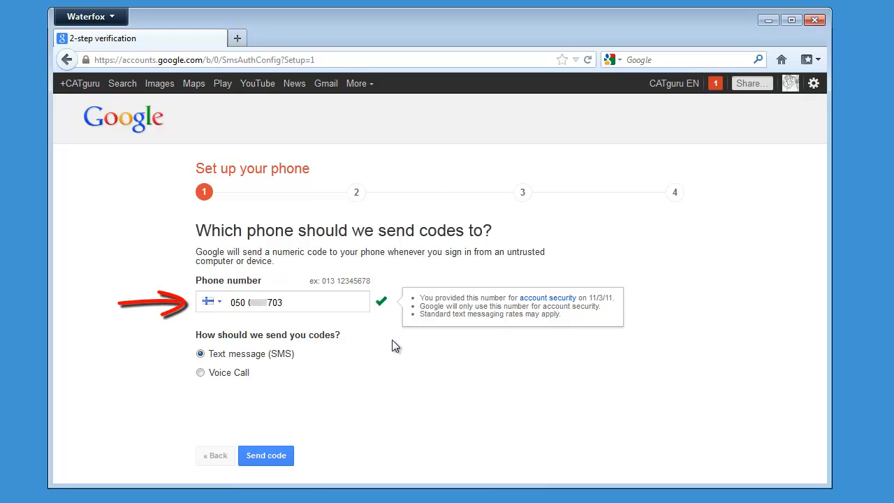
{"action": "mouse_move", "coordinate": [383, 349]}
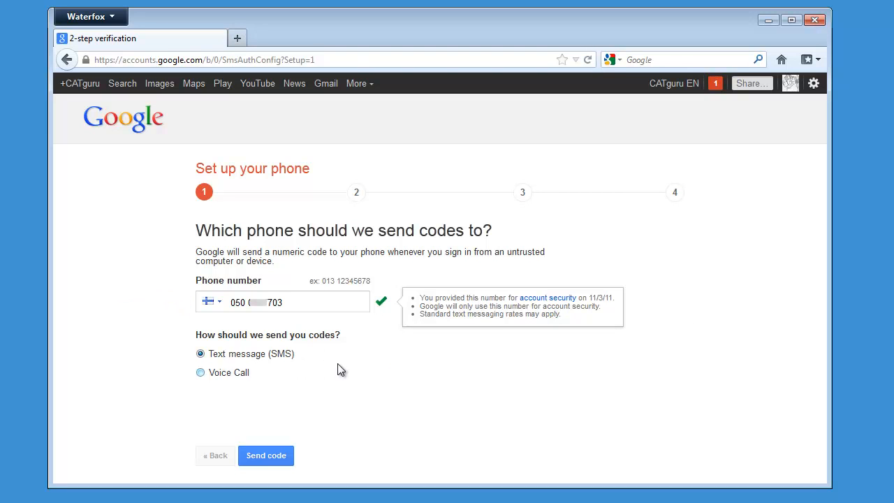
{"action": "mouse_move", "coordinate": [343, 372]}
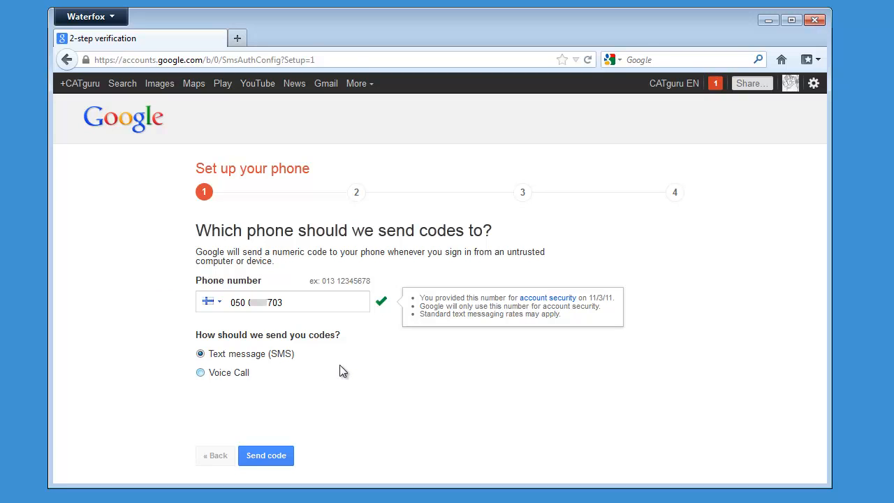
{"action": "mouse_move", "coordinate": [341, 374]}
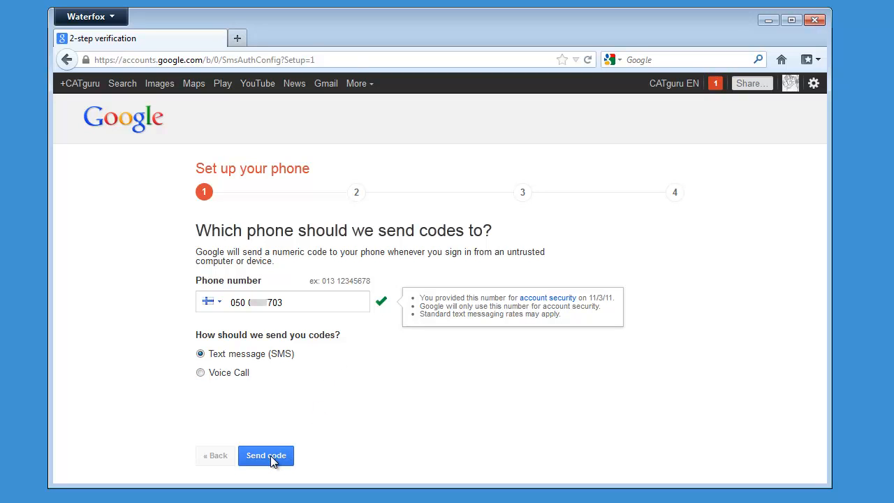
{"action": "left_click", "coordinate": [266, 455]}
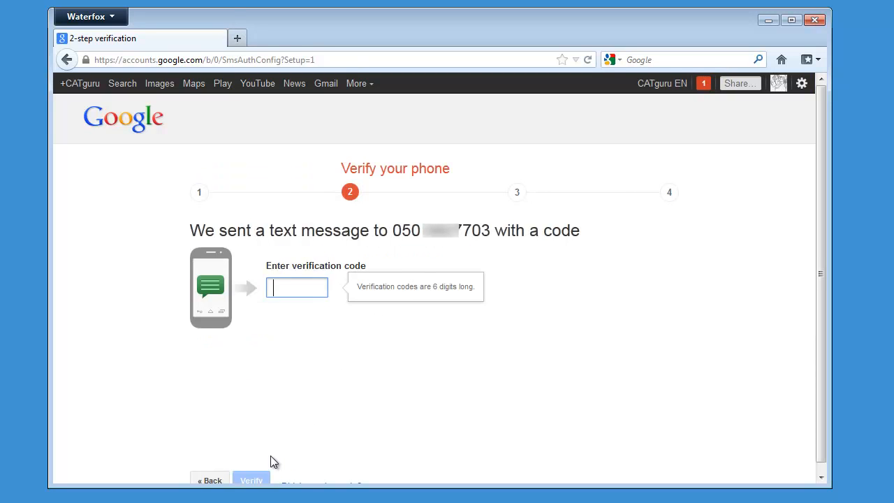
{"action": "left_click", "coordinate": [296, 288]}
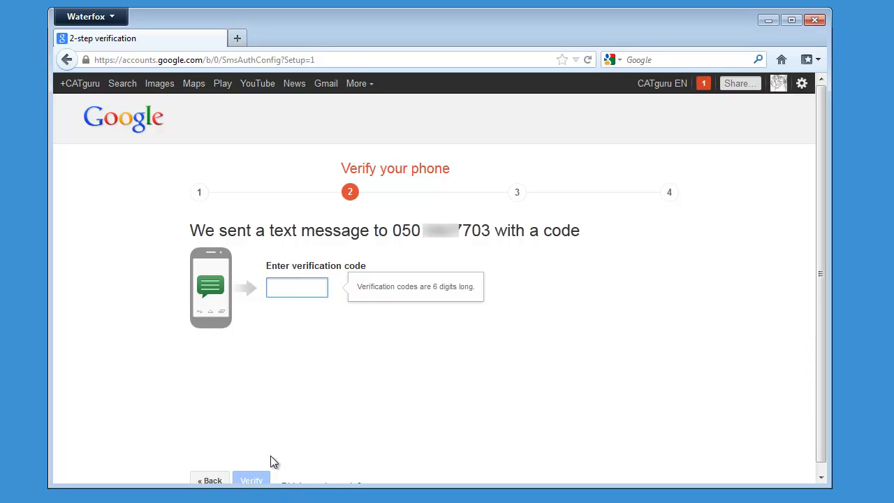
{"action": "mouse_move", "coordinate": [282, 341]}
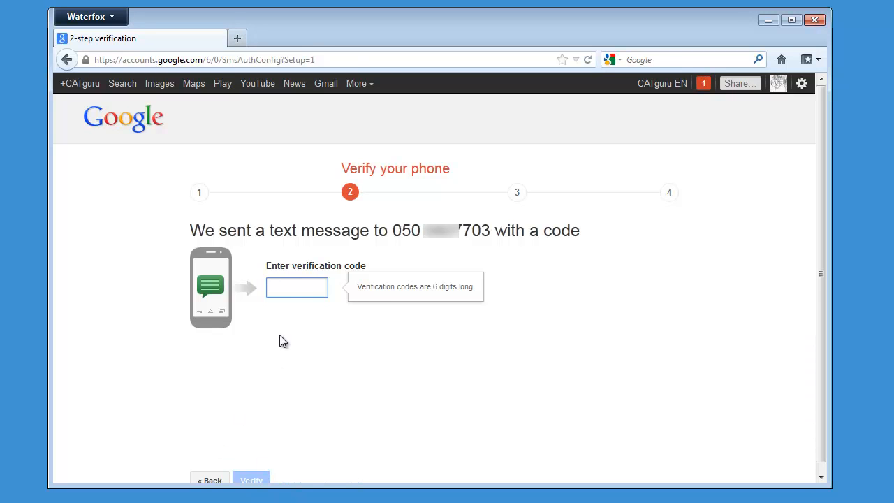
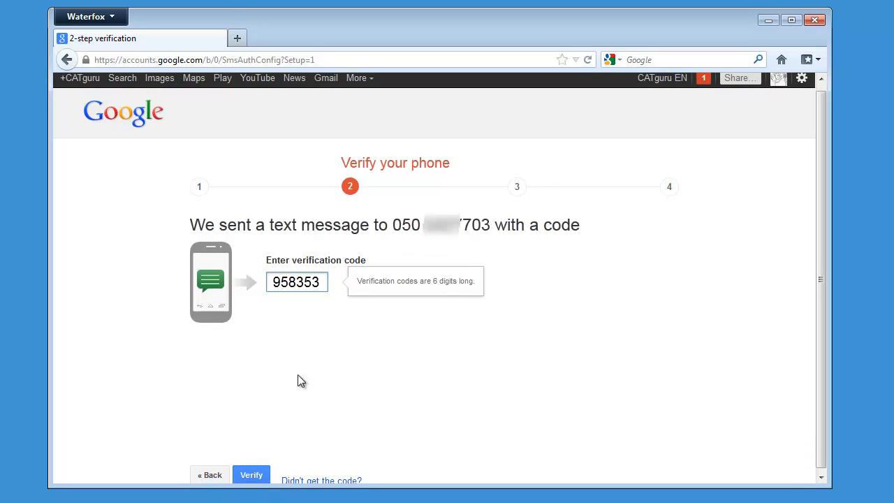
{"action": "left_click", "coordinate": [252, 475]}
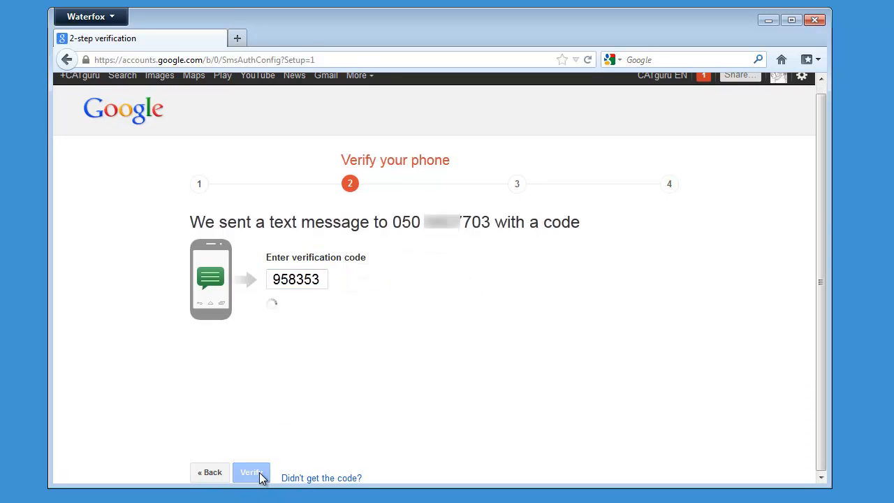
{"action": "left_click", "coordinate": [252, 472]}
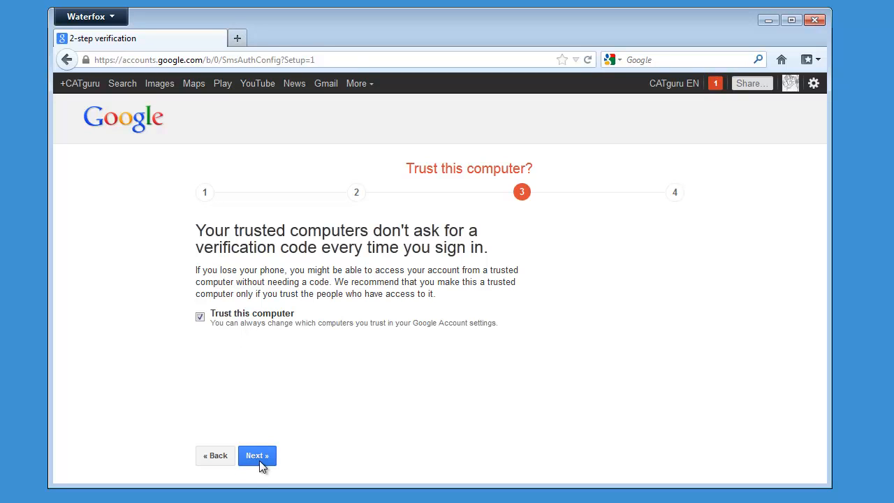
Keep this computer trusted and confirm turning on 2-step verification.
{"action": "left_click", "coordinate": [257, 455]}
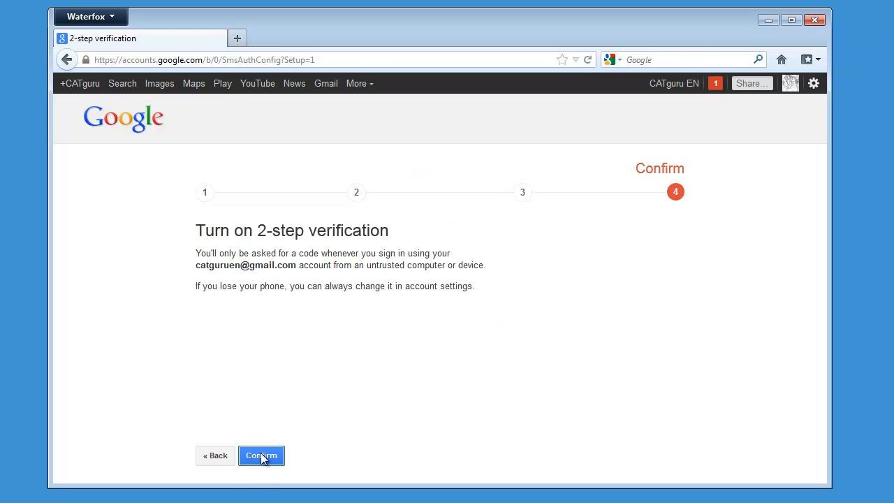
{"action": "left_click", "coordinate": [261, 456]}
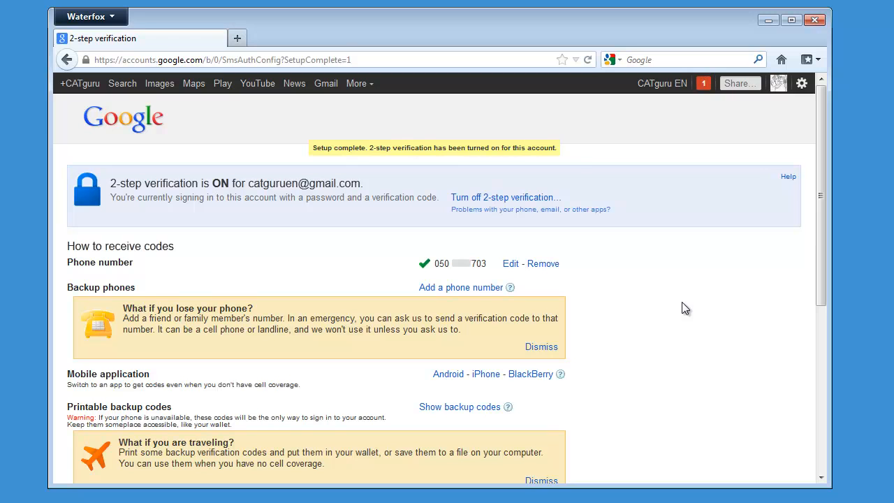
{"action": "mouse_move", "coordinate": [682, 310]}
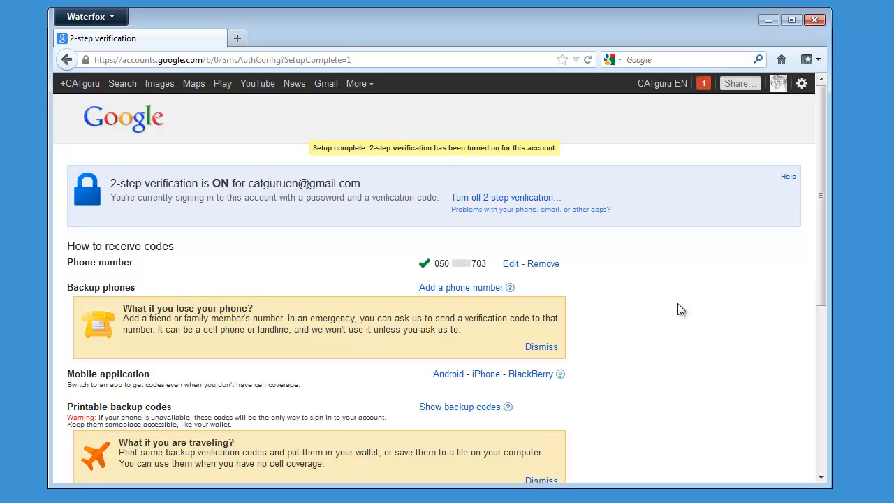